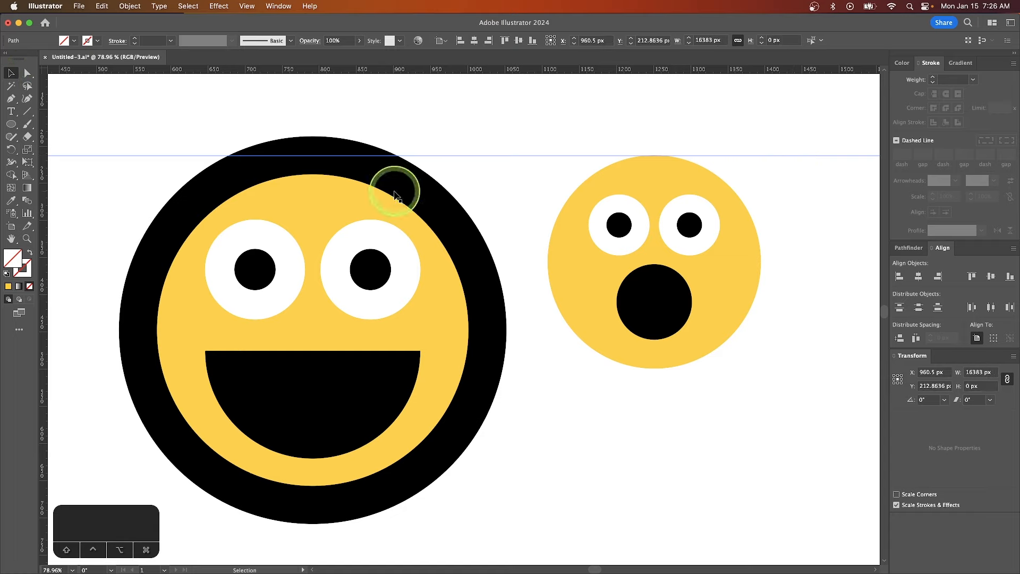
mouse_move(324, 145)
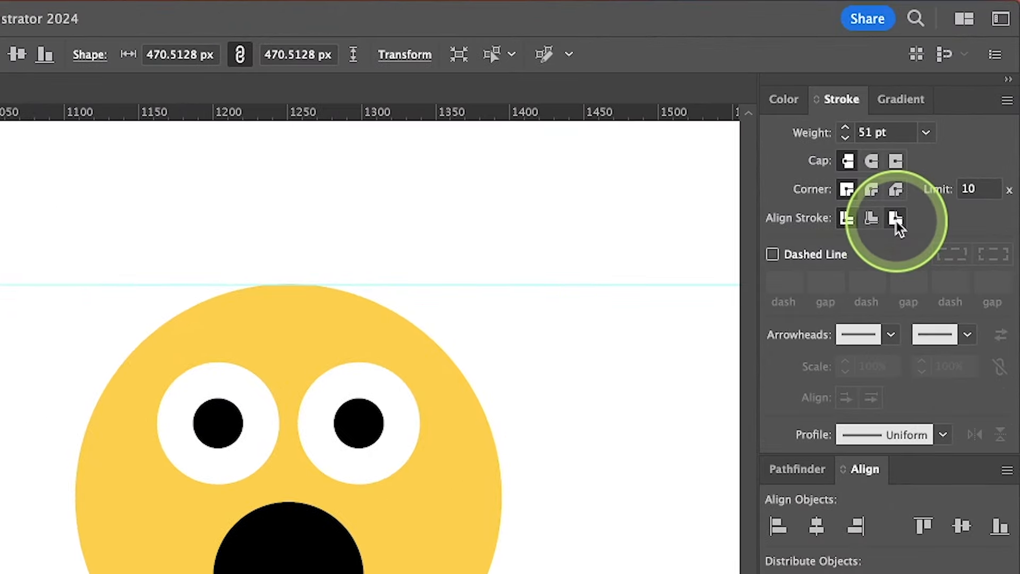
Set the grinning face circle's Align Stroke to Outside so the border sits outside
left_click(846, 219)
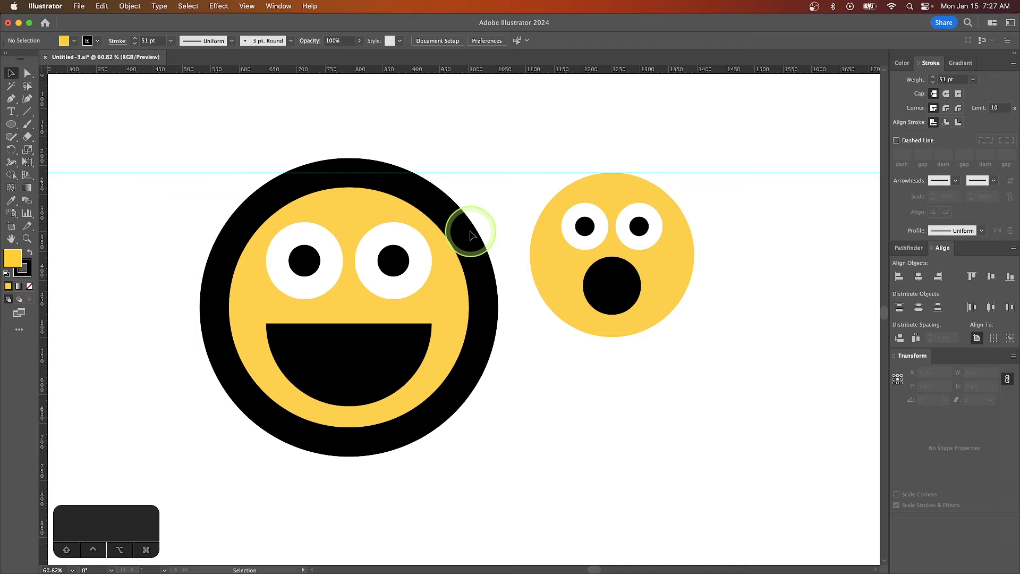
Enable Use Preview Bounds in Illustrator's General preferences and confirm with OK
left_click(46, 6)
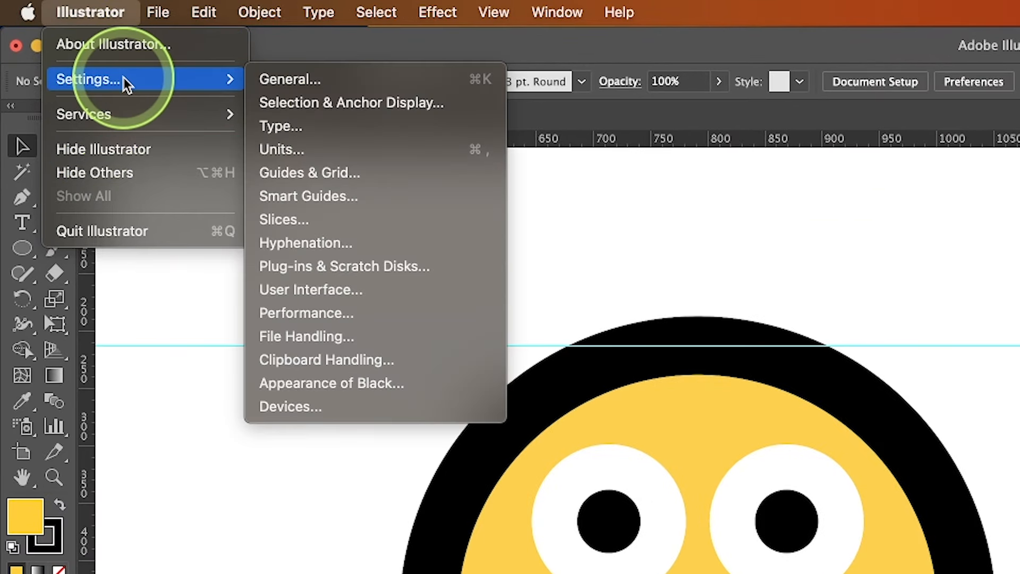
mouse_move(287, 85)
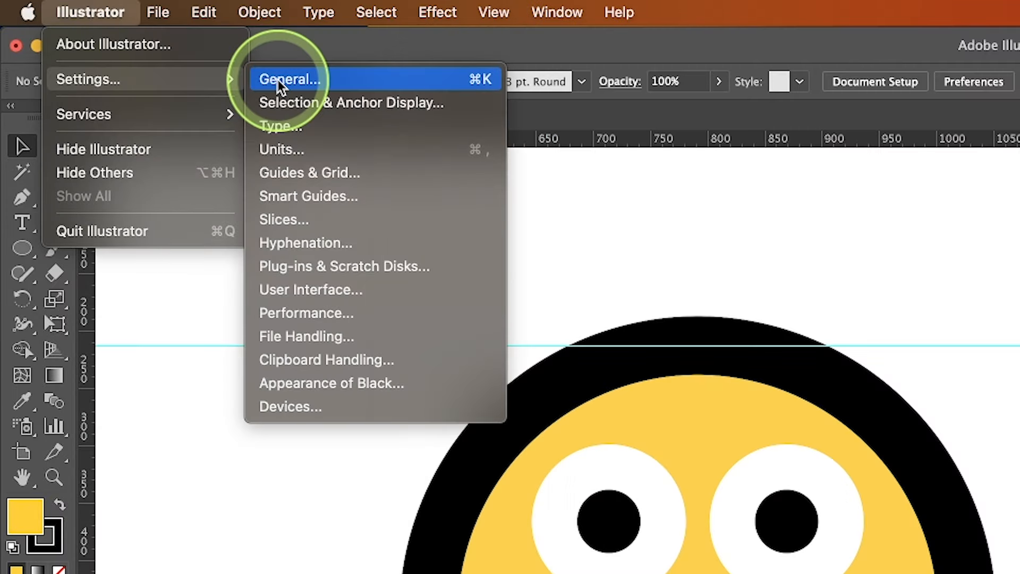
left_click(289, 79)
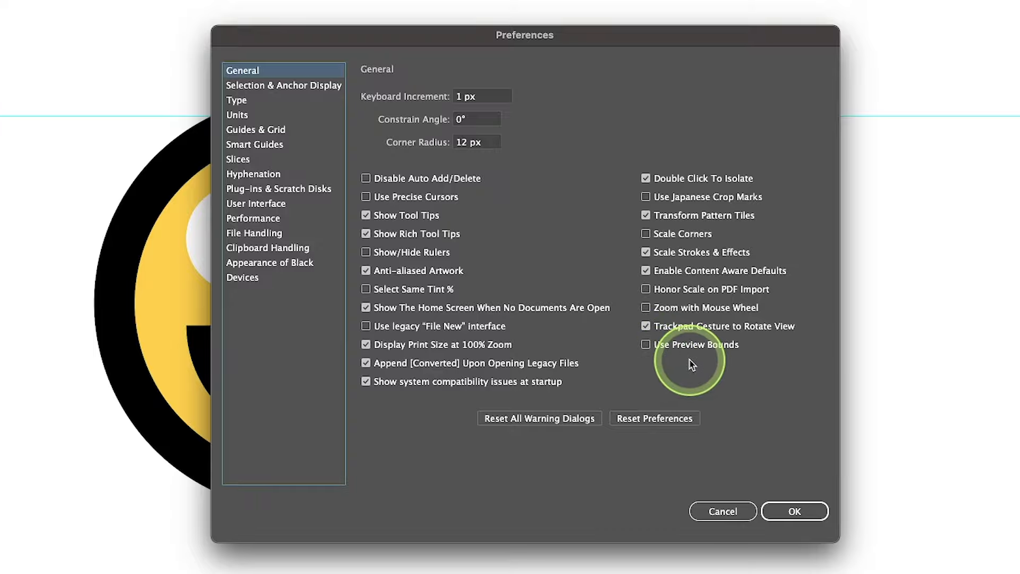
left_click(645, 344)
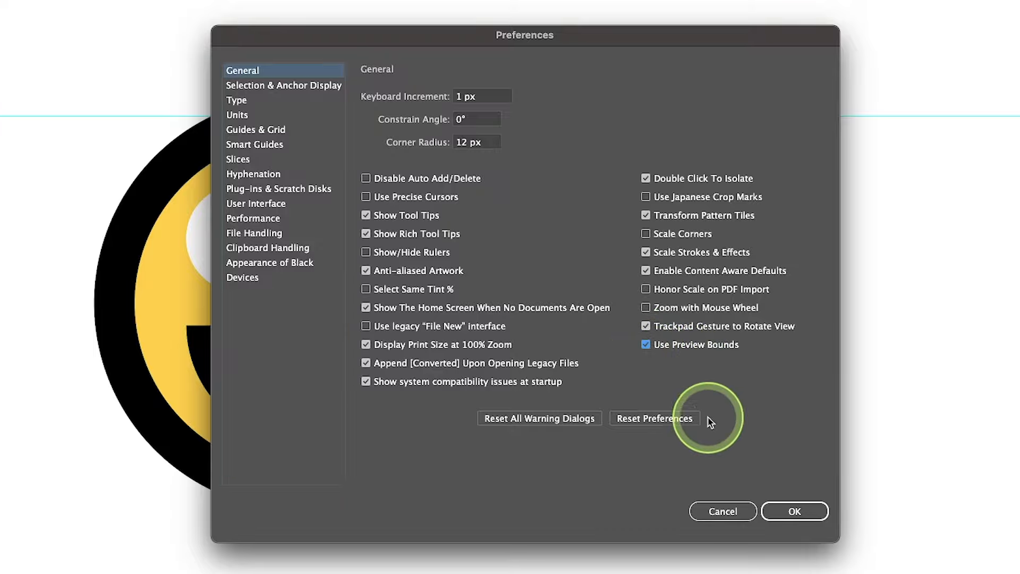
left_click(794, 511)
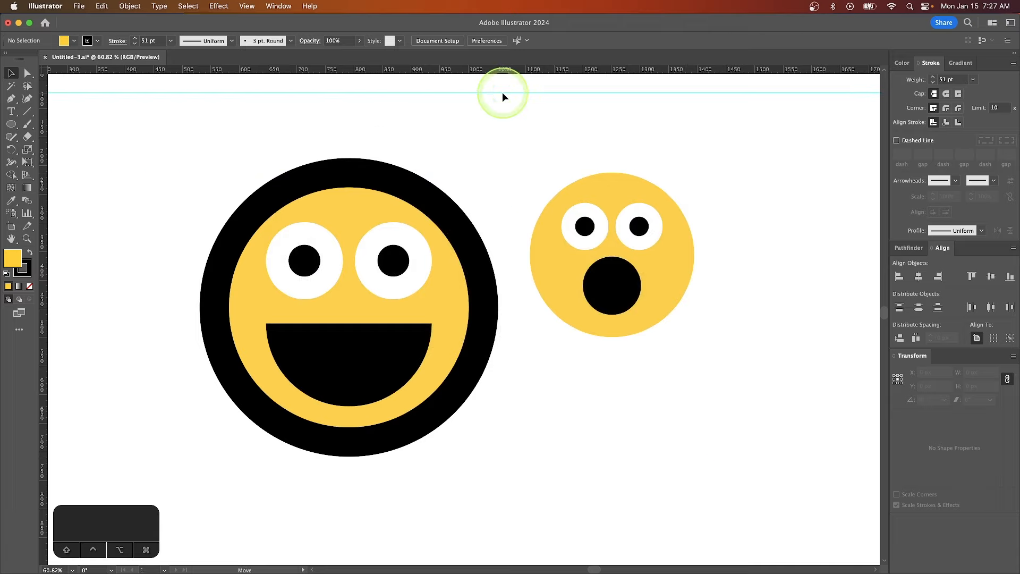
Top-align both faces by stroke edge, then verify Use Preview Bounds remains enabled in General preferences
left_click(612, 256)
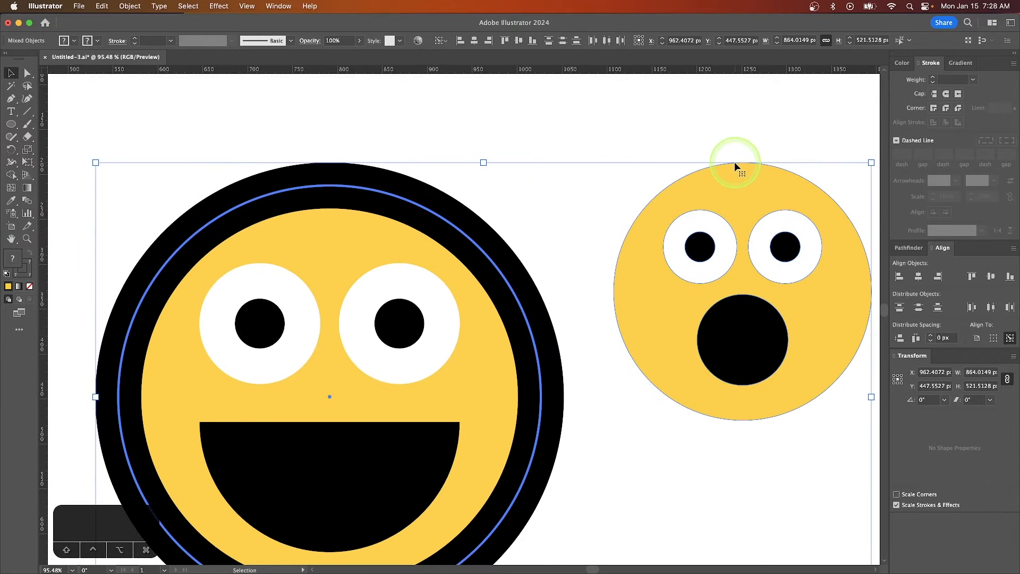
mouse_move(342, 169)
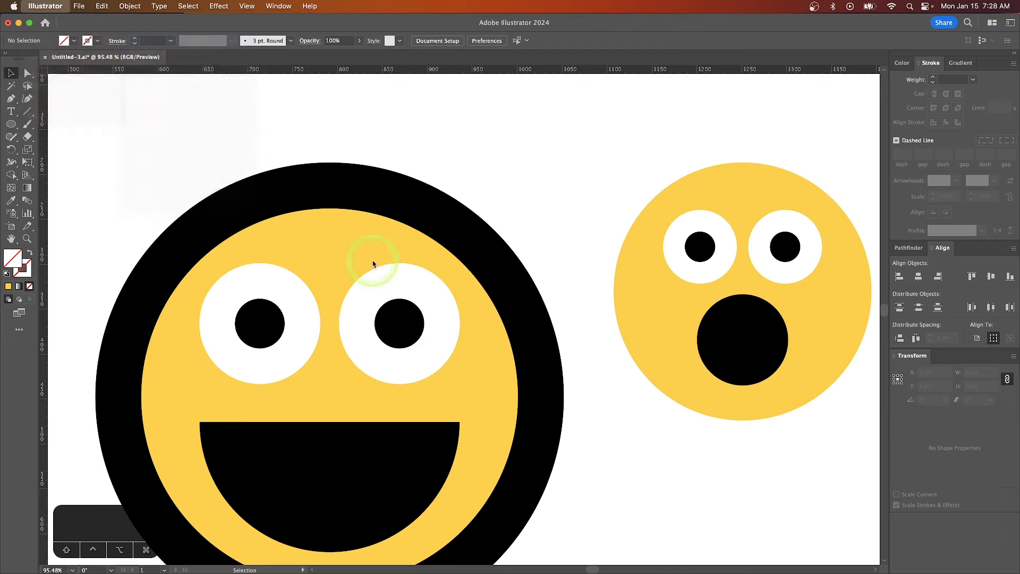
left_click(486, 40)
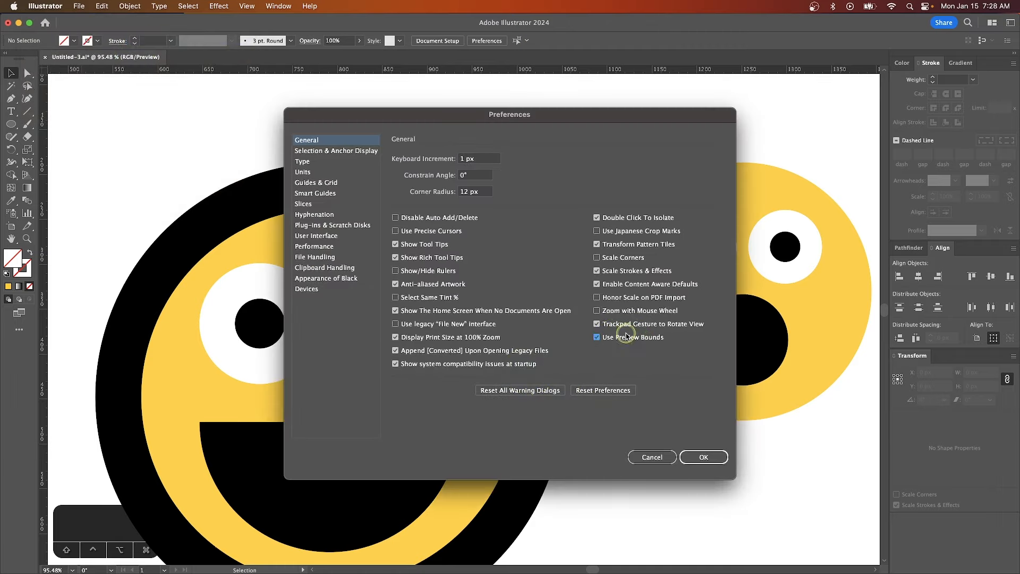
left_click(704, 457)
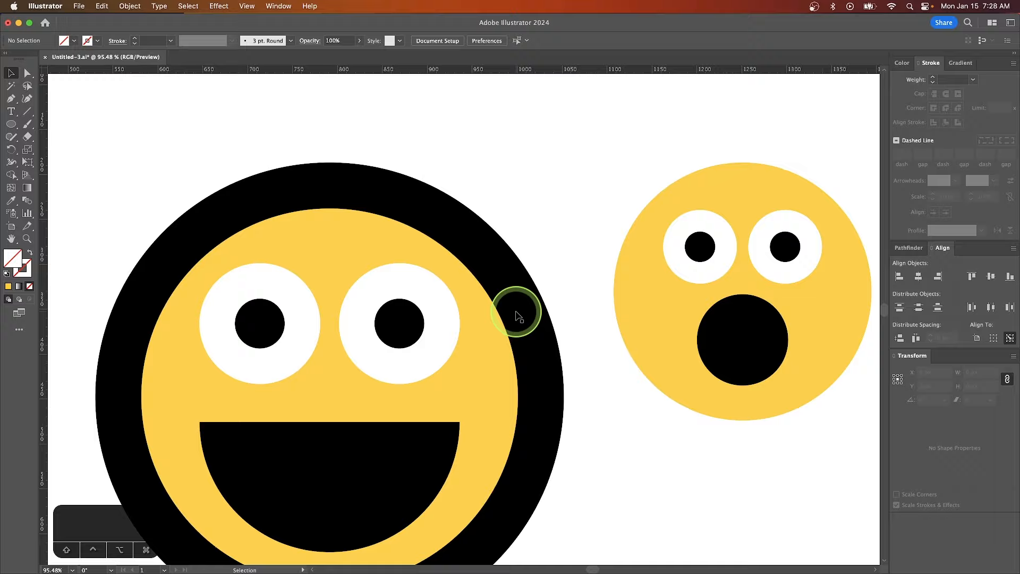